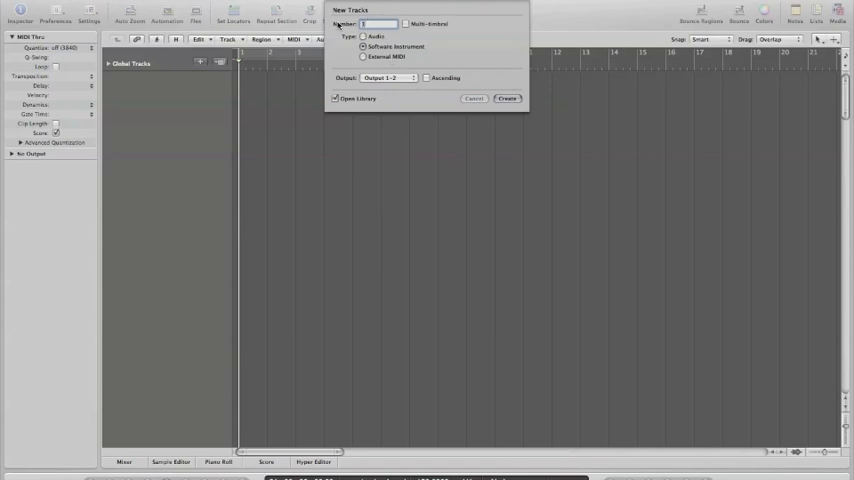
# Create 10 Software Instrument tracks from the New Tracks dialog.
pyautogui.write('10')
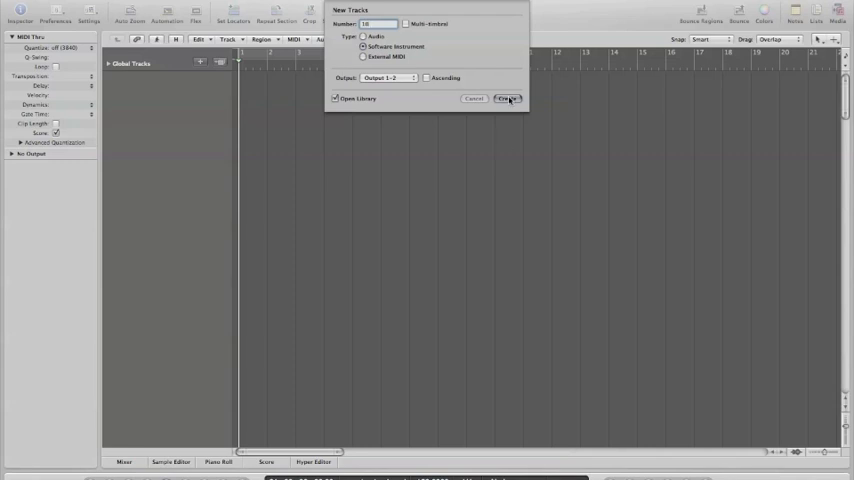
pyautogui.click(507, 98)
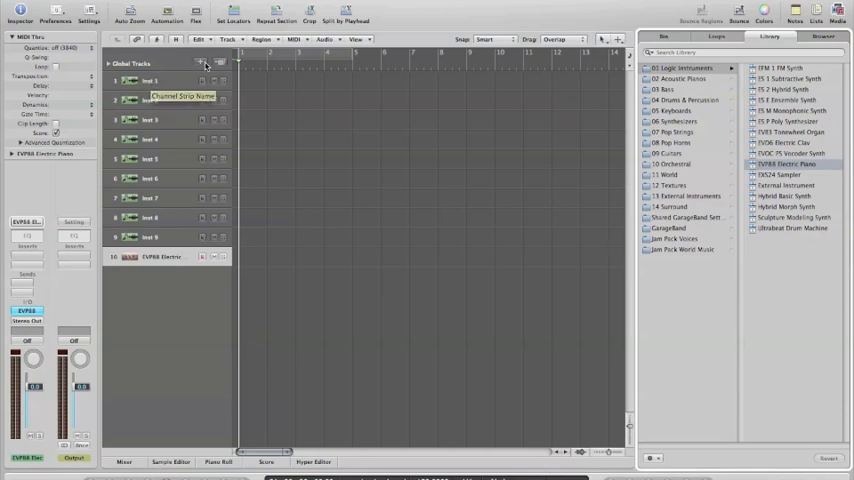
# Add a second batch of 10 Audio tracks with the new track button.
pyautogui.click(200, 63)
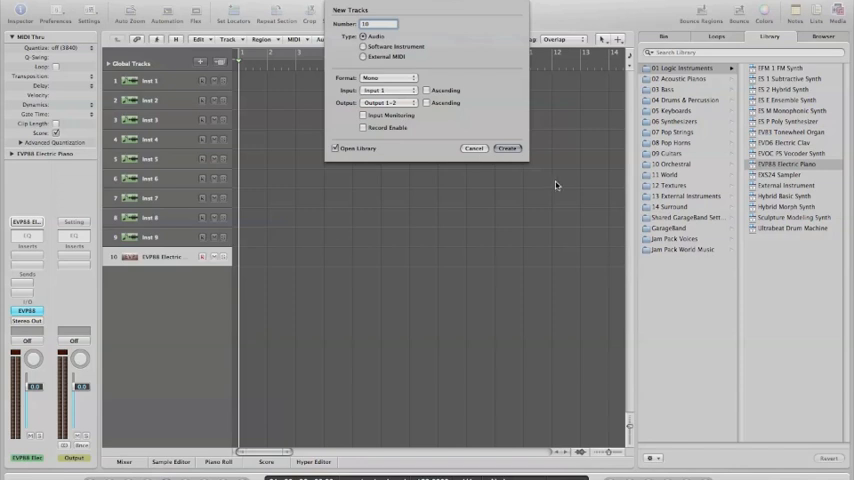
pyautogui.click(507, 148)
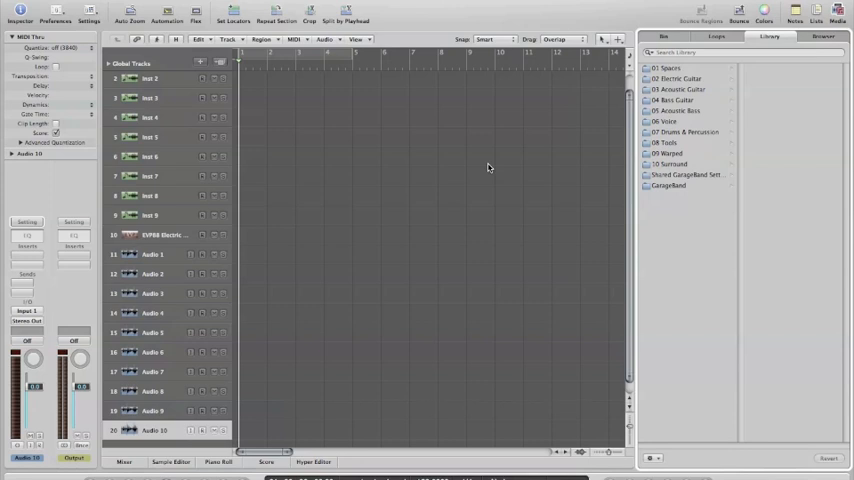
pyautogui.moveTo(360, 175)
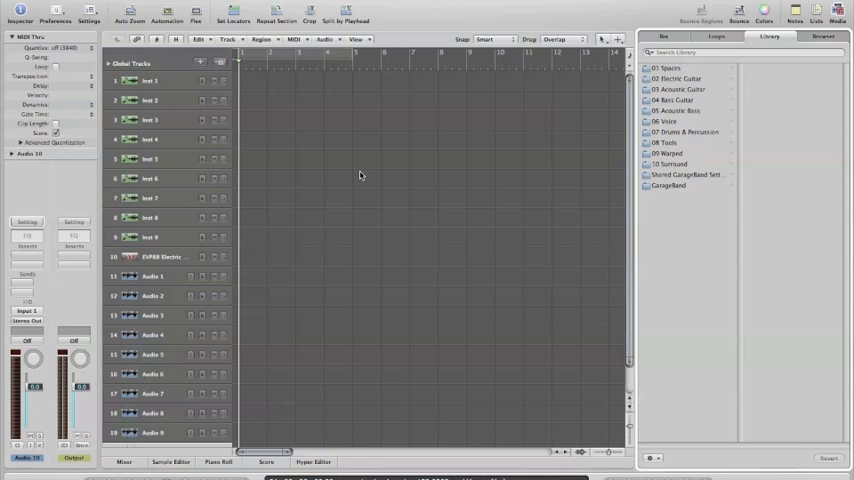
pyautogui.moveTo(293, 188)
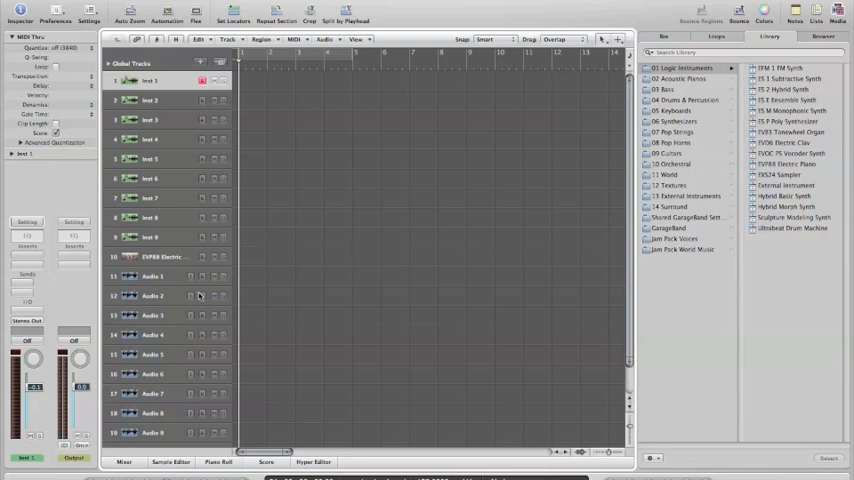
pyautogui.moveTo(65, 305)
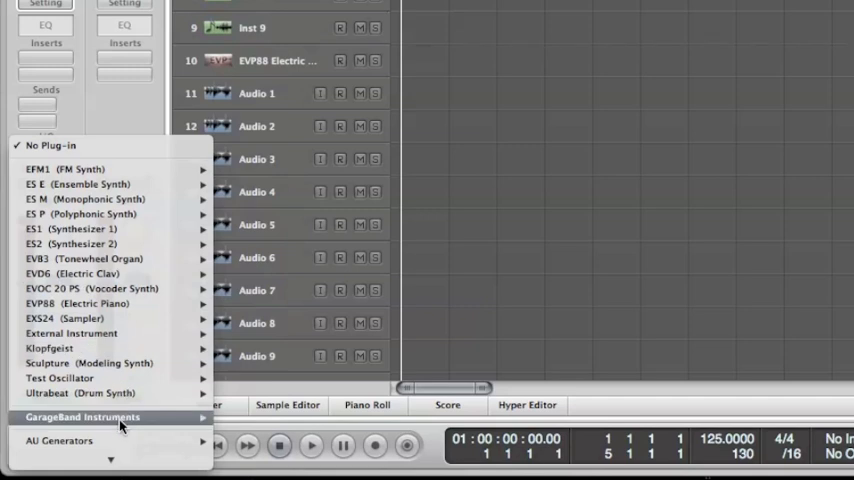
pyautogui.moveTo(62, 443)
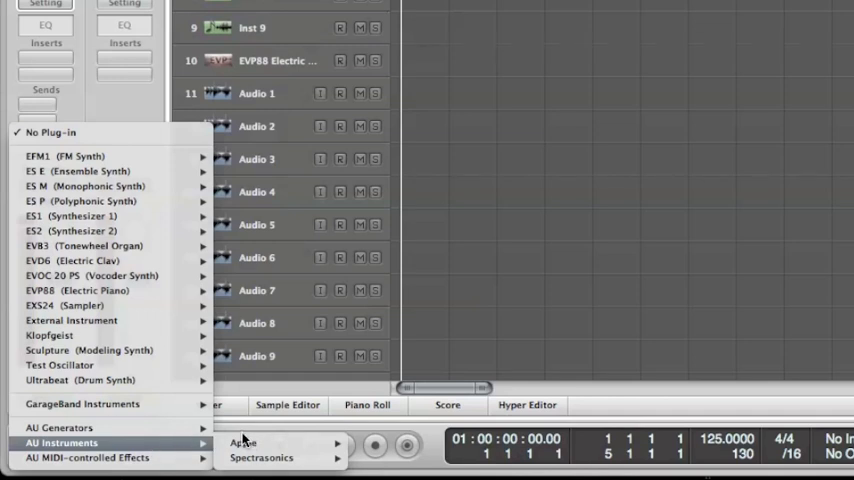
# Browse Inst 1's AU Instruments toward Spectrasonics Stylus RMX.
pyautogui.click(261, 458)
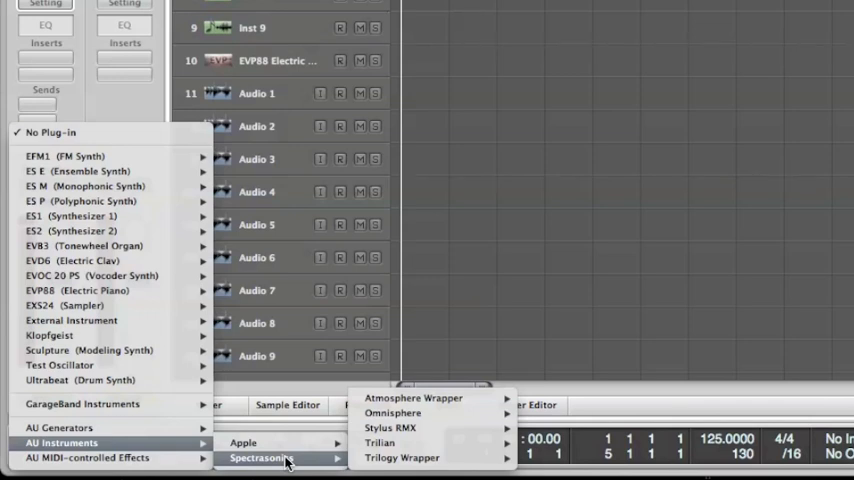
pyautogui.moveTo(388, 442)
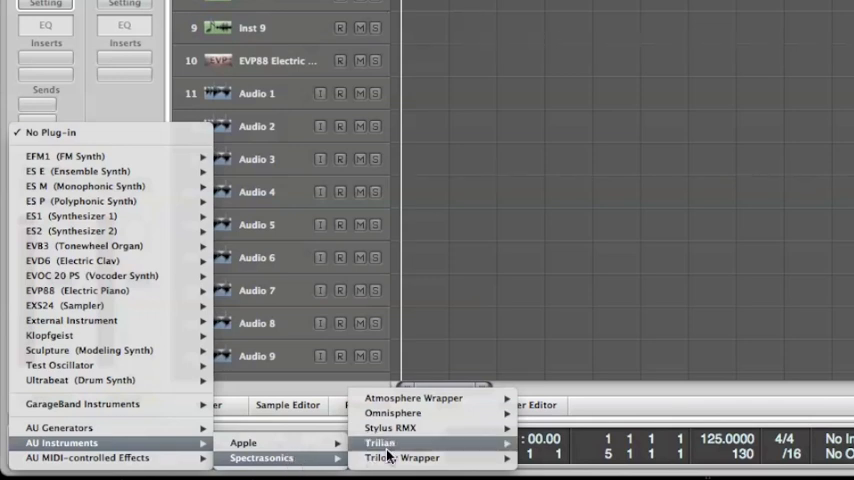
pyautogui.moveTo(380, 442)
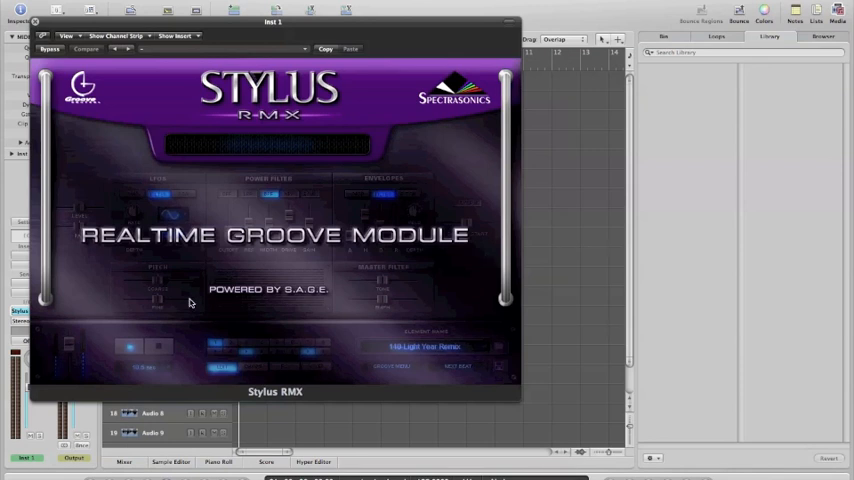
pyautogui.moveTo(220, 156)
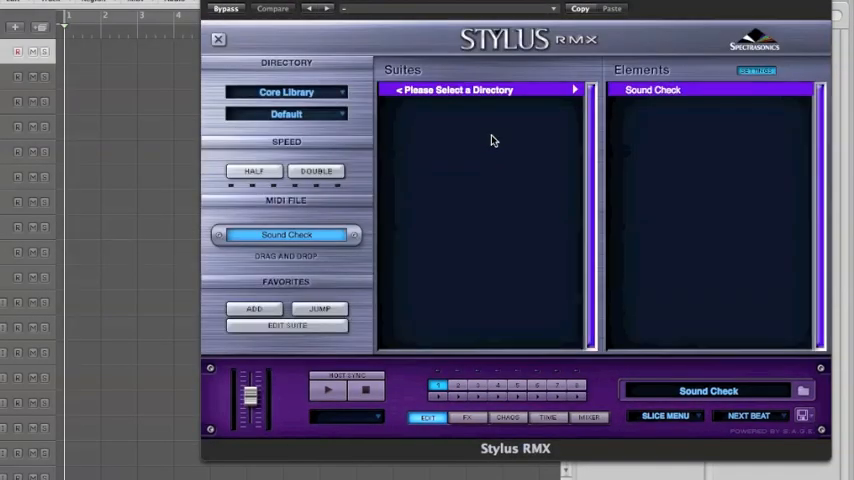
# In Stylus RMX, open Groove Elements > Kicks 4x4 and audition the Aggressive Kick loops.
pyautogui.click(287, 92)
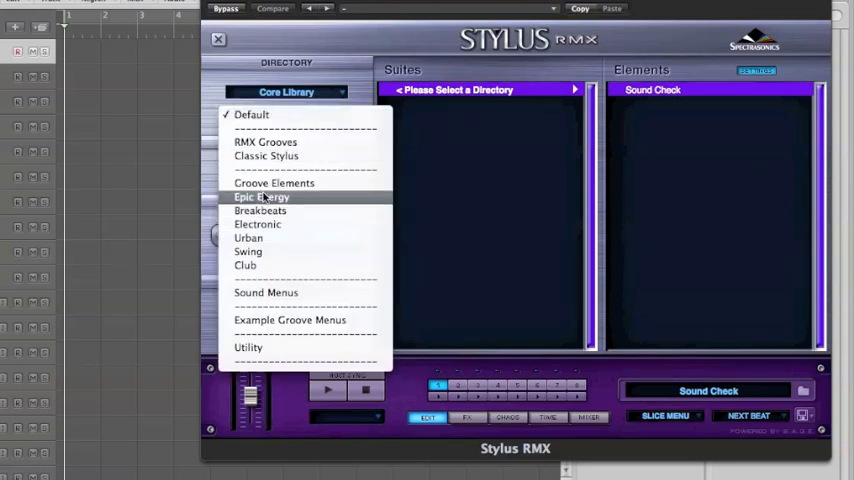
pyautogui.click(274, 183)
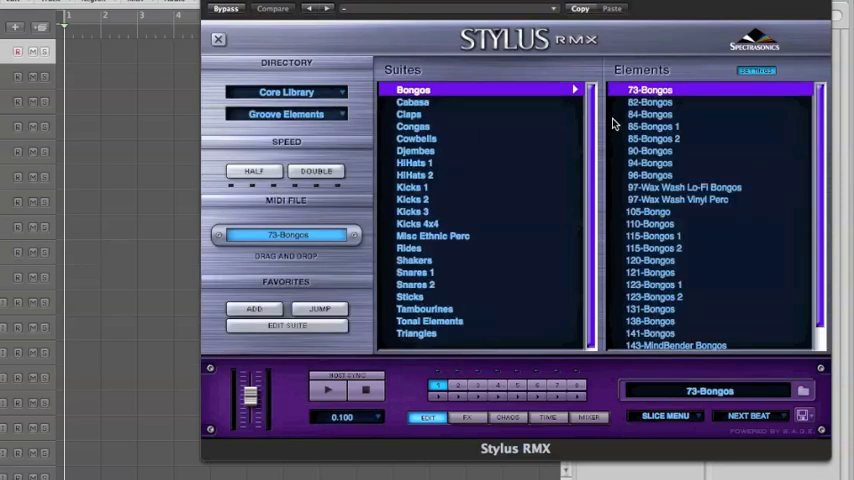
pyautogui.moveTo(418, 232)
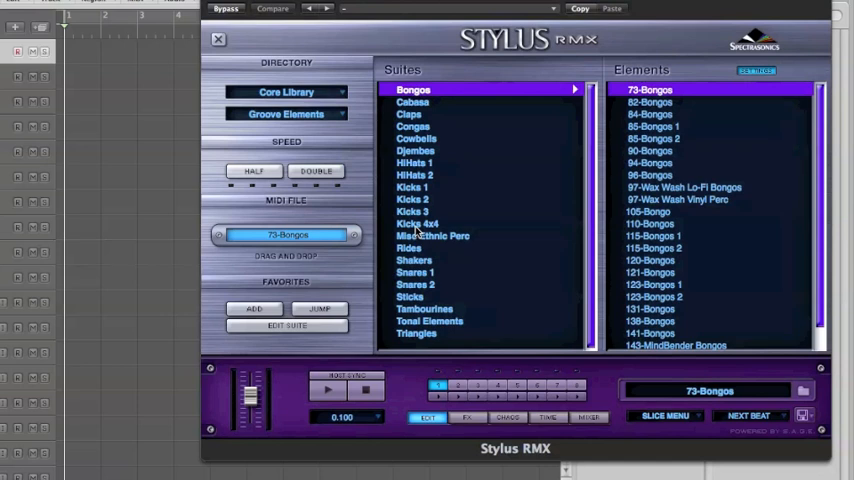
pyautogui.click(417, 223)
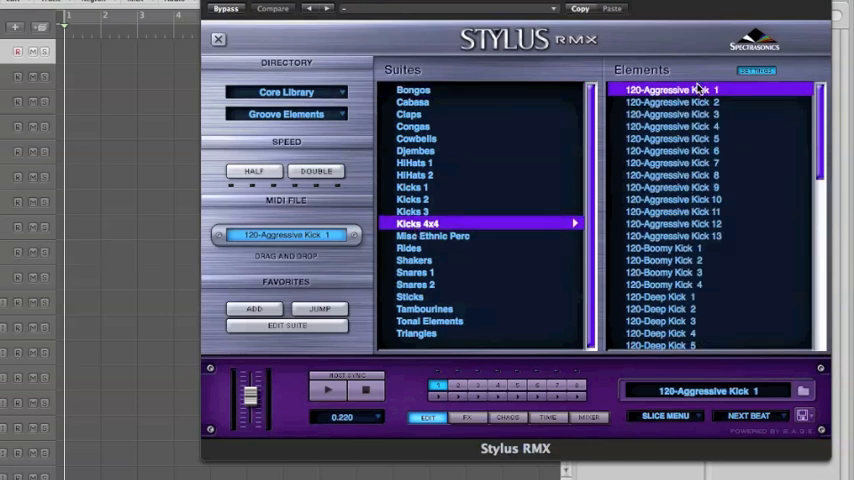
pyautogui.click(272, 8)
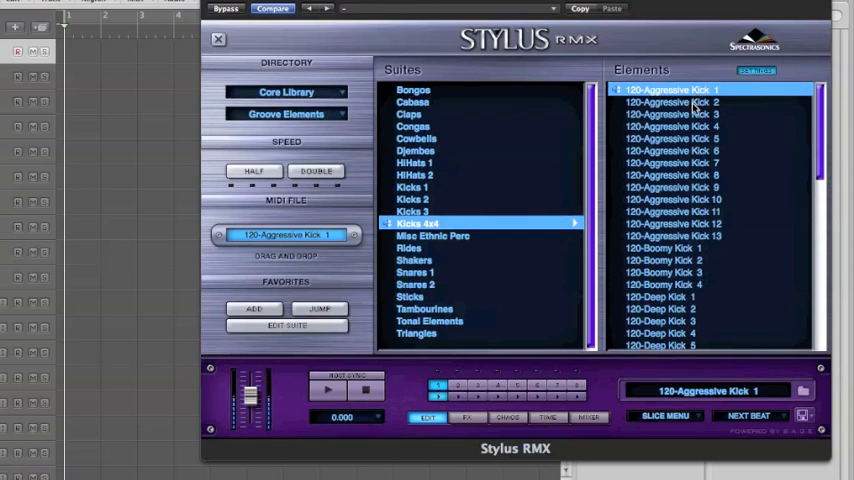
pyautogui.click(670, 102)
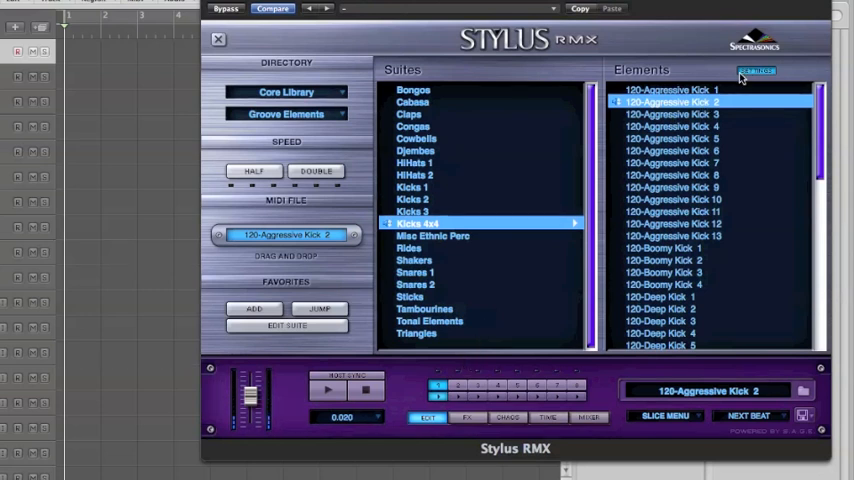
pyautogui.click(670, 175)
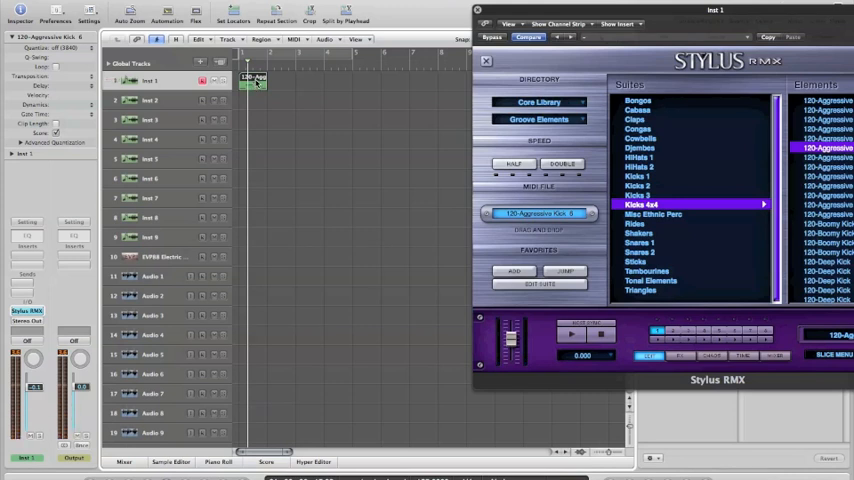
# Close Stylus RMX, play the kick loop and rearrange its notes in the Piano Roll.
pyautogui.click(486, 61)
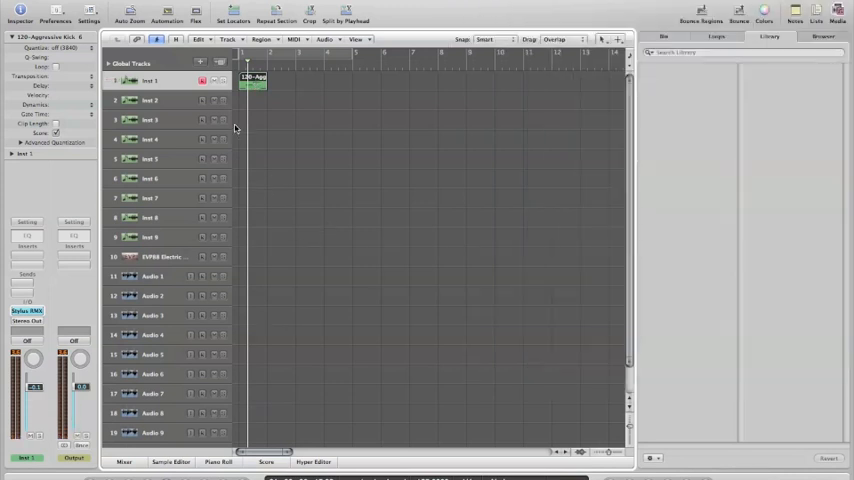
pyautogui.moveTo(264, 115)
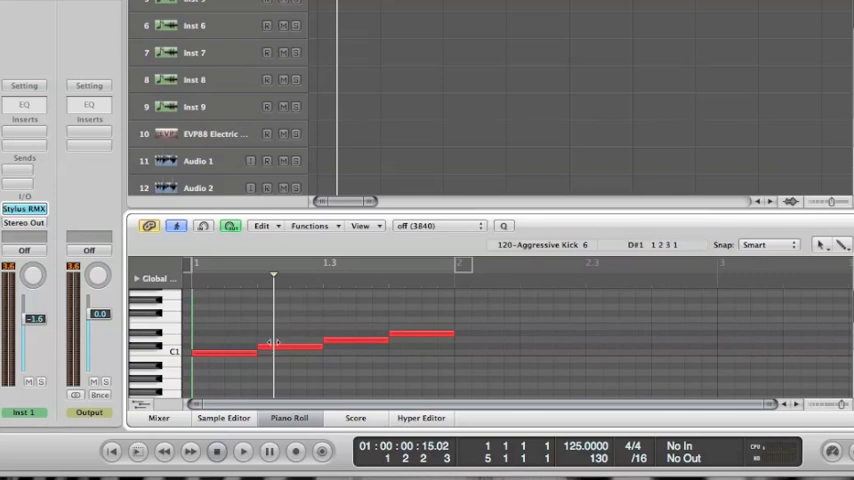
pyautogui.click(220, 352)
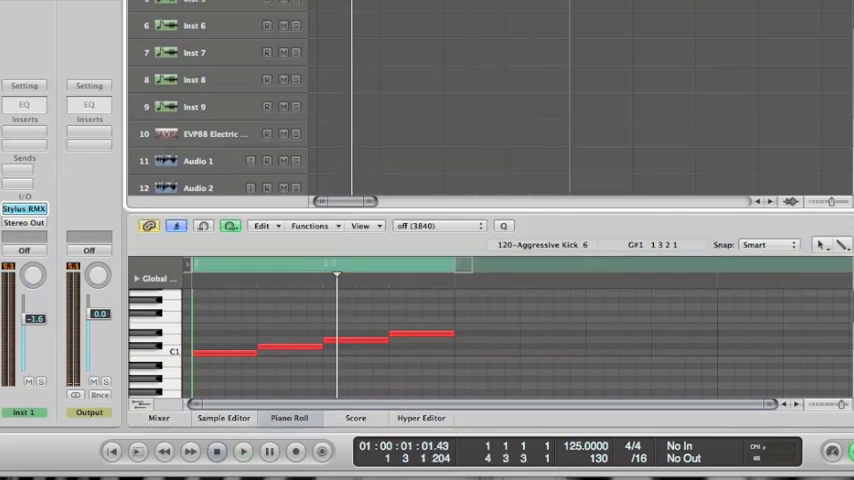
pyautogui.click(243, 451)
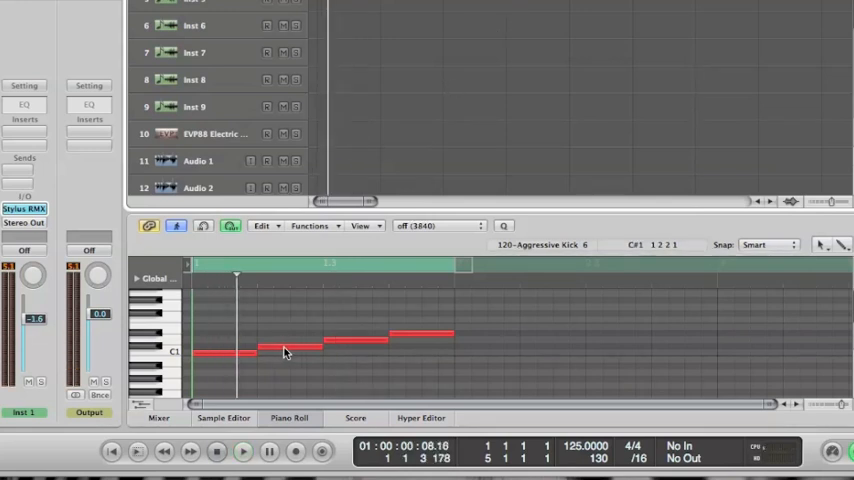
pyautogui.moveTo(300, 350); pyautogui.dragTo(260, 350)
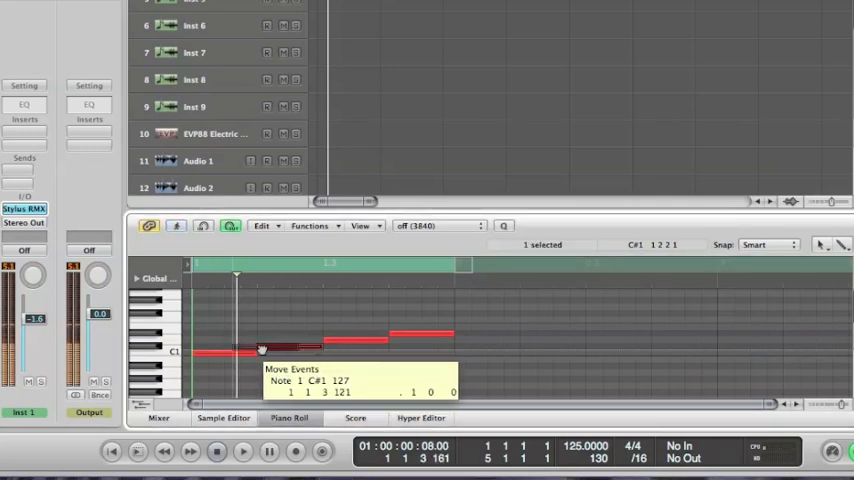
pyautogui.moveTo(265, 347); pyautogui.dragTo(210, 357)
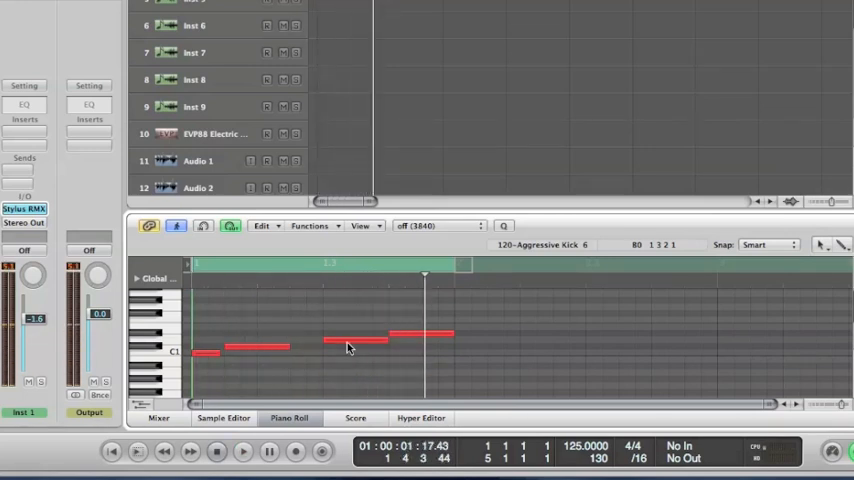
pyautogui.click(368, 340)
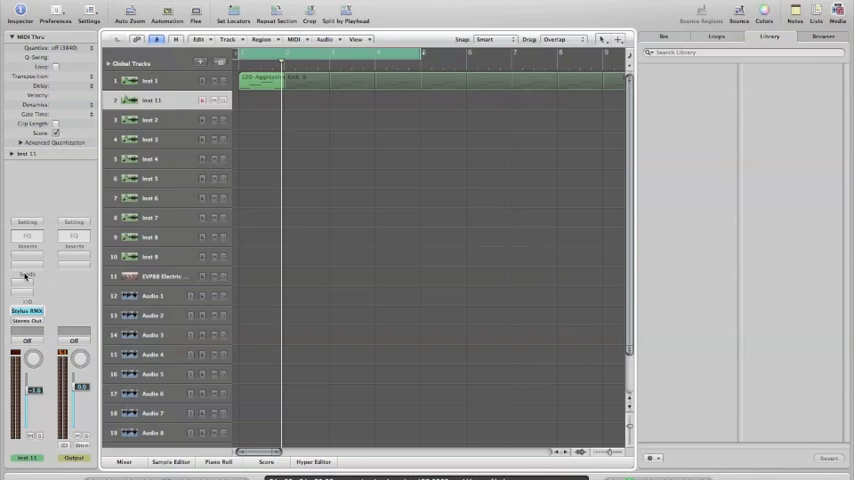
pyautogui.moveTo(278, 251)
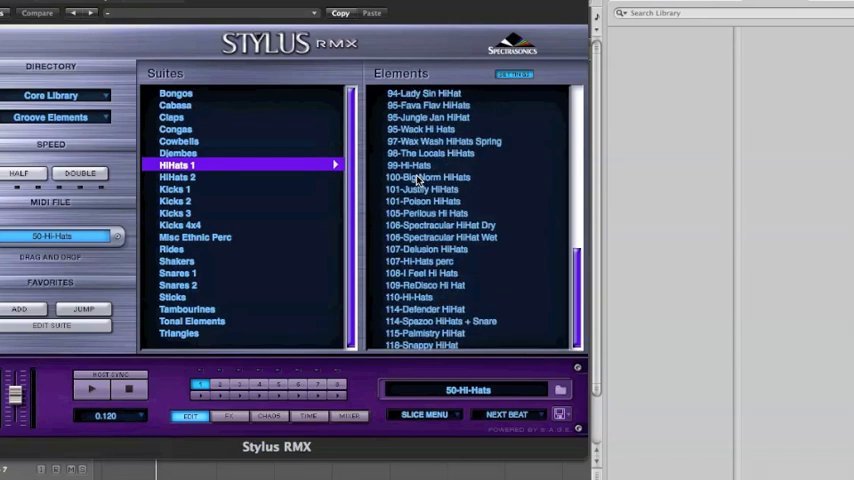
pyautogui.moveTo(203, 180)
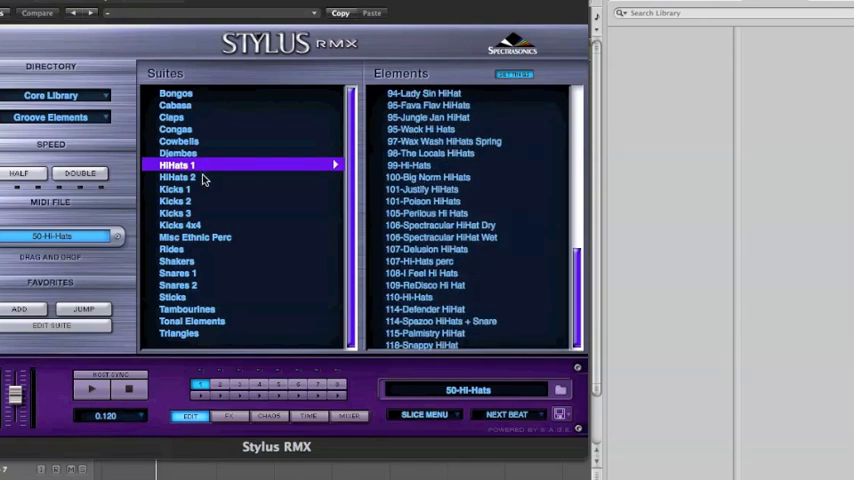
# Audition HiHats 2 grooves like 120-Hi-Hat Claps, settling on 126-All Night Party HH1.
pyautogui.click(178, 177)
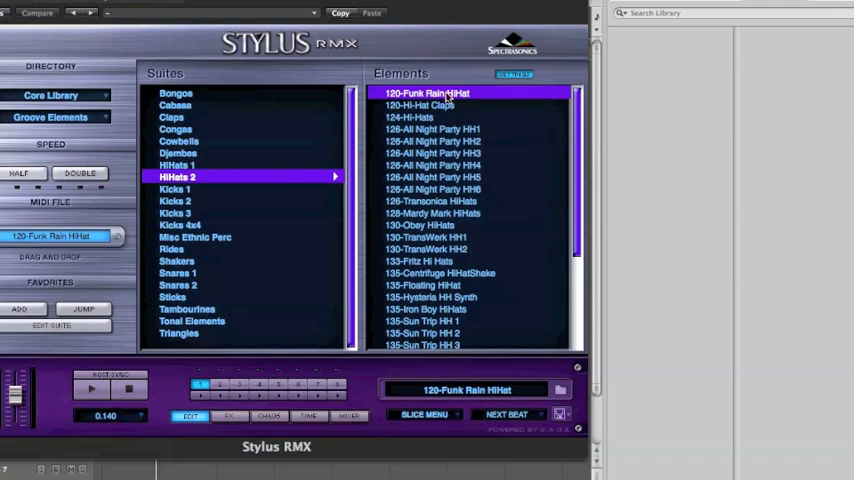
pyautogui.click(418, 105)
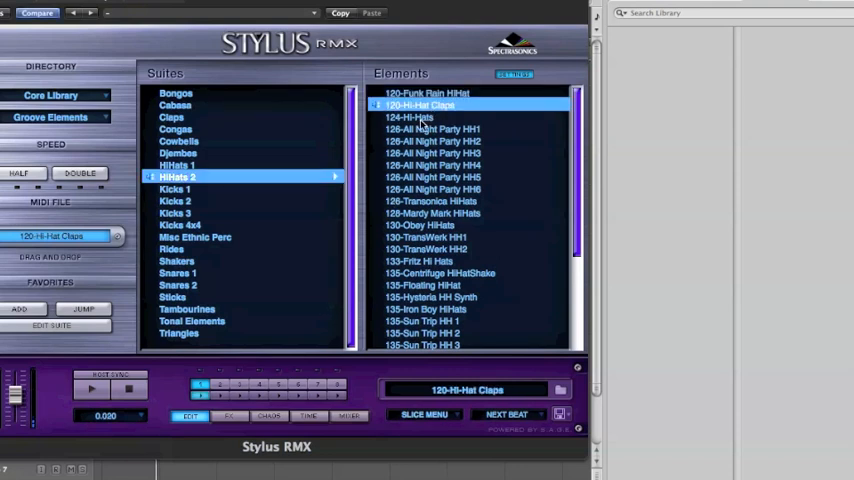
pyautogui.click(432, 129)
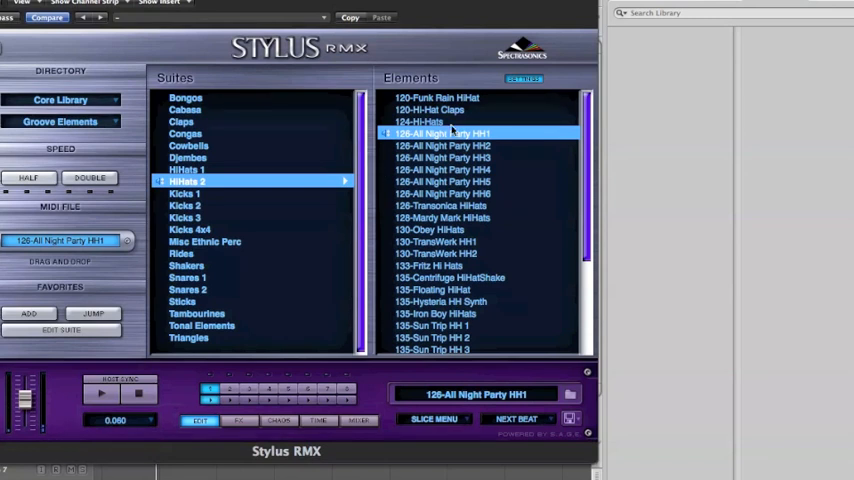
pyautogui.click(442, 133)
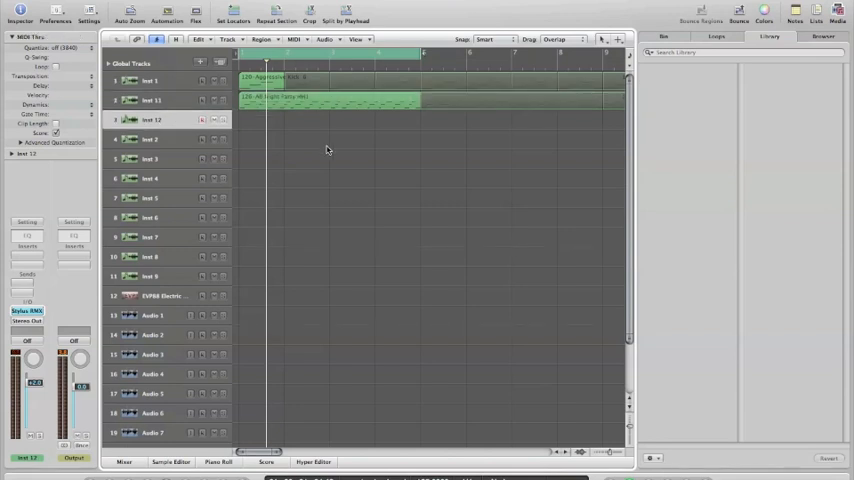
pyautogui.moveTo(20, 298)
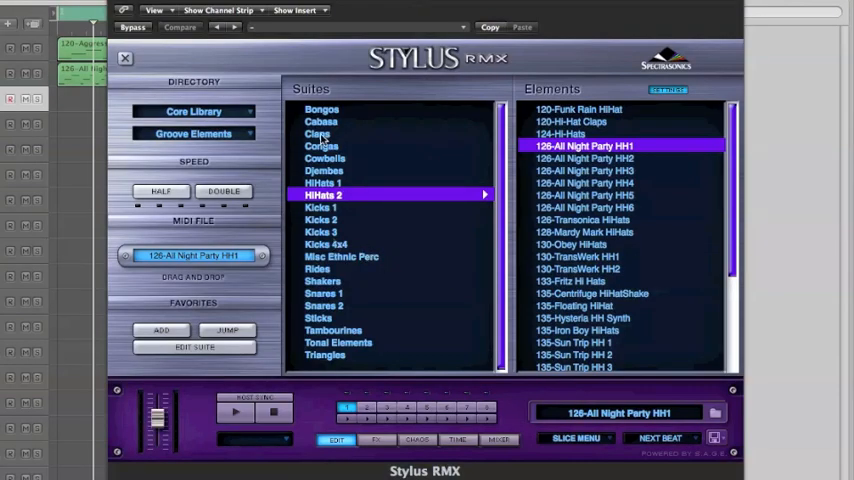
# Audition Claps suite grooves (Stardom, Poison, Snappy, Sea Tide), ending on 125-Elephant Boy Claps.
pyautogui.click(317, 133)
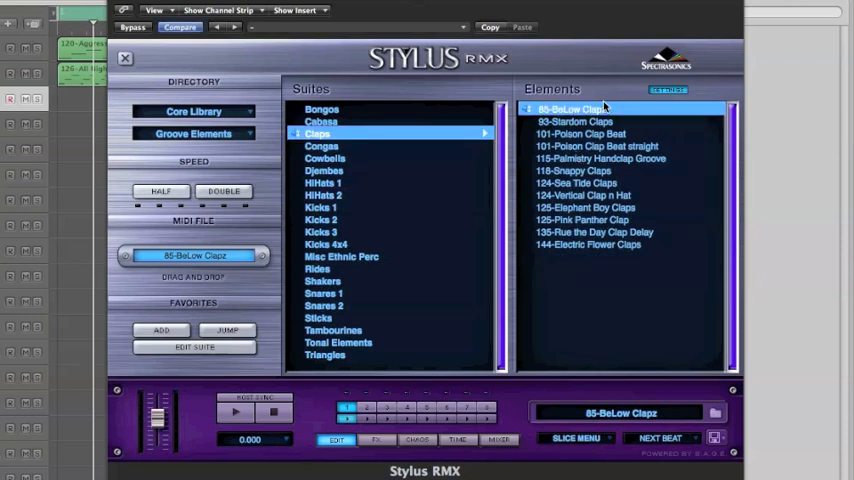
pyautogui.click(575, 121)
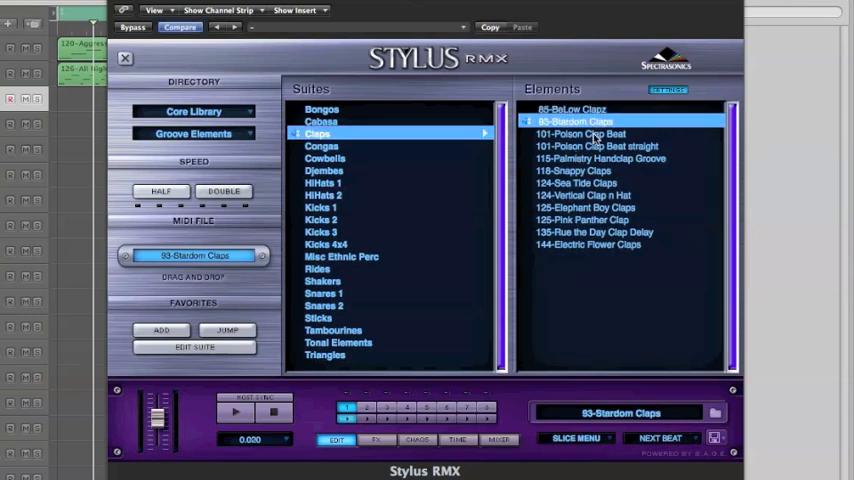
pyautogui.click(580, 133)
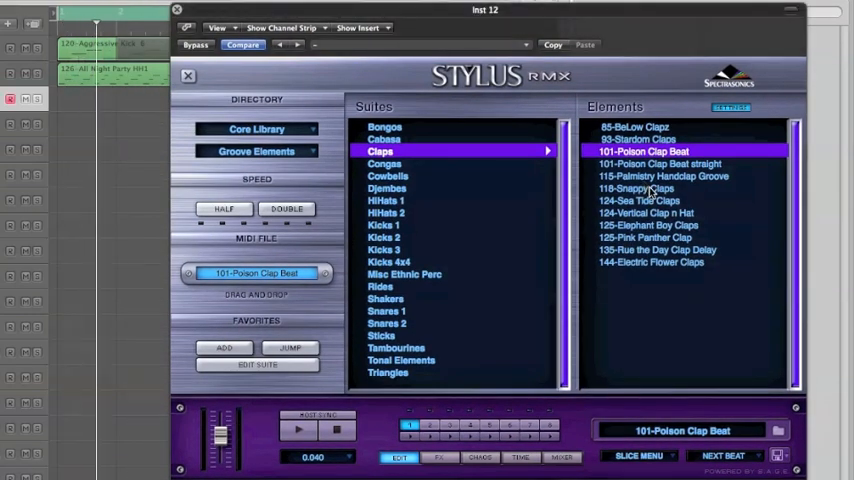
pyautogui.click(636, 188)
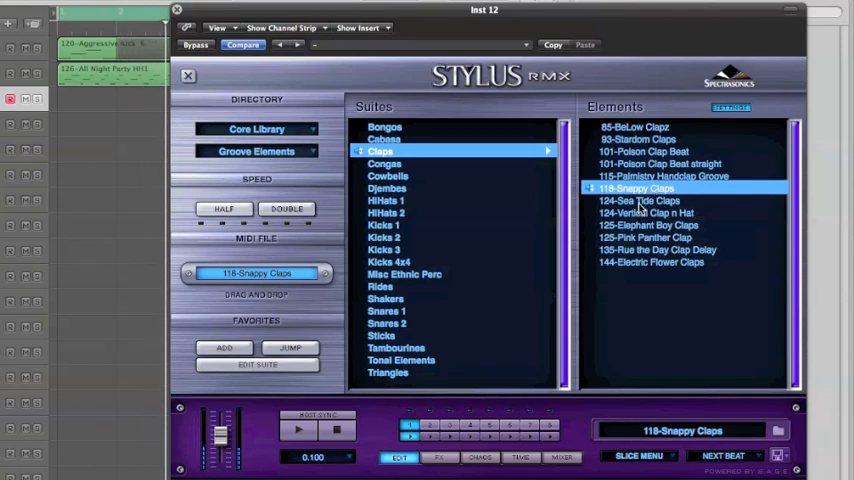
pyautogui.click(645, 200)
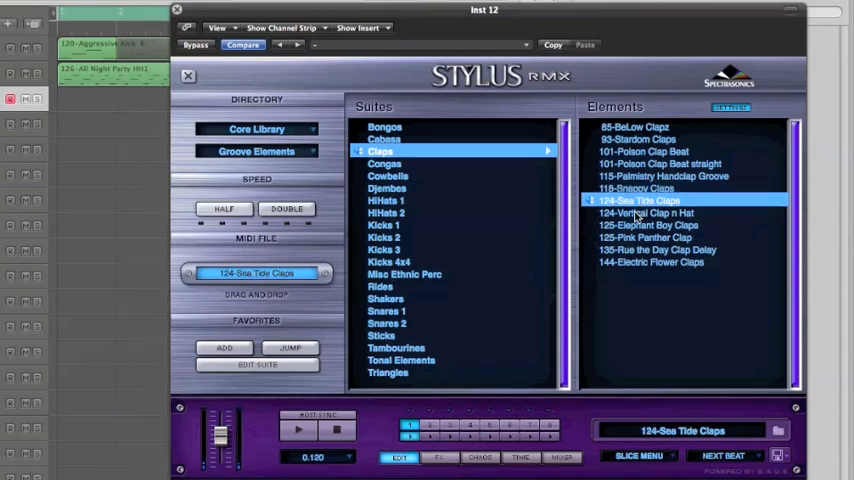
pyautogui.click(646, 213)
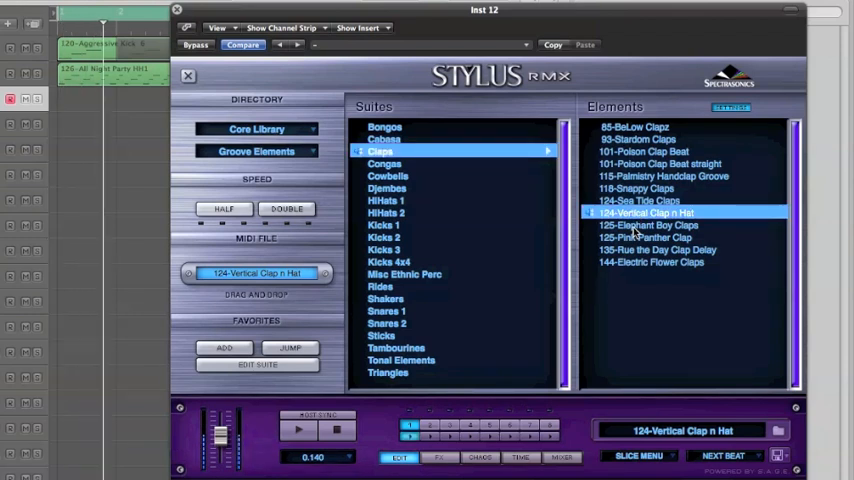
pyautogui.click(647, 225)
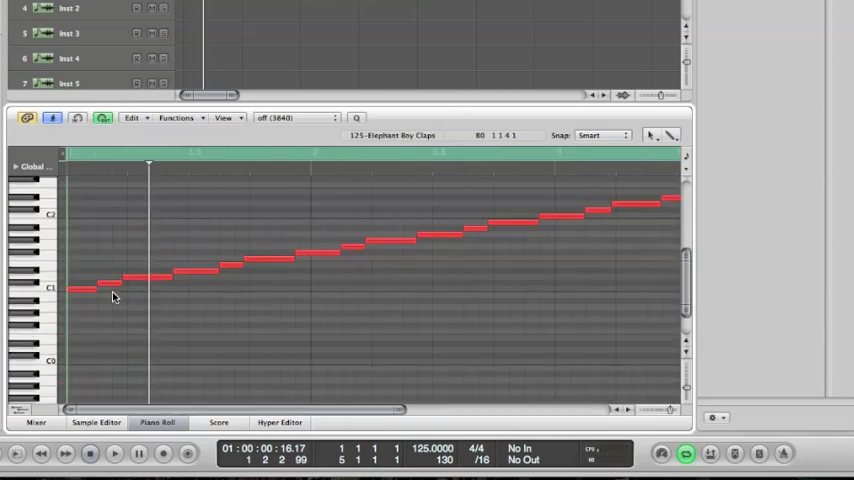
# Select and move individual clap notes in the 125-Elephant Boy Claps Piano Roll.
pyautogui.click(105, 283)
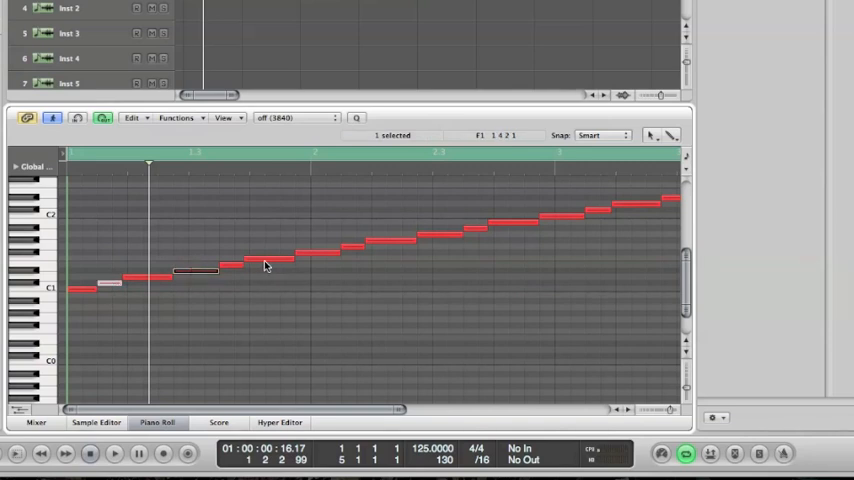
pyautogui.moveTo(195, 271); pyautogui.dragTo(230, 263)
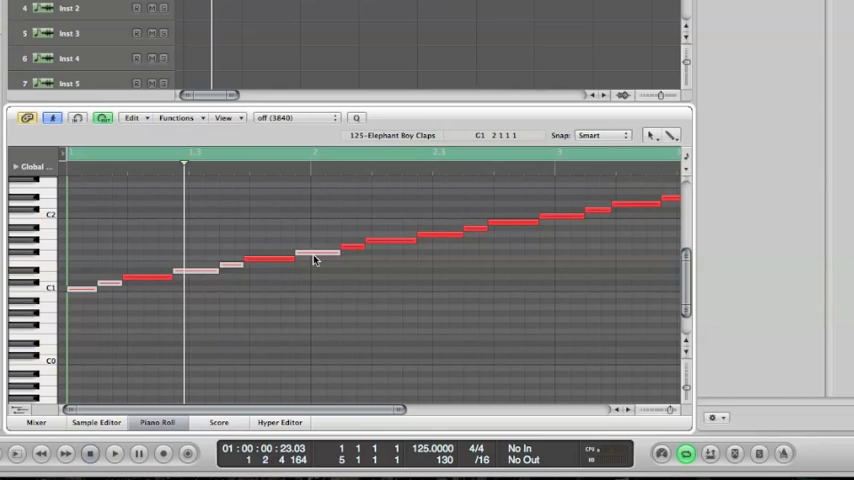
pyautogui.click(114, 453)
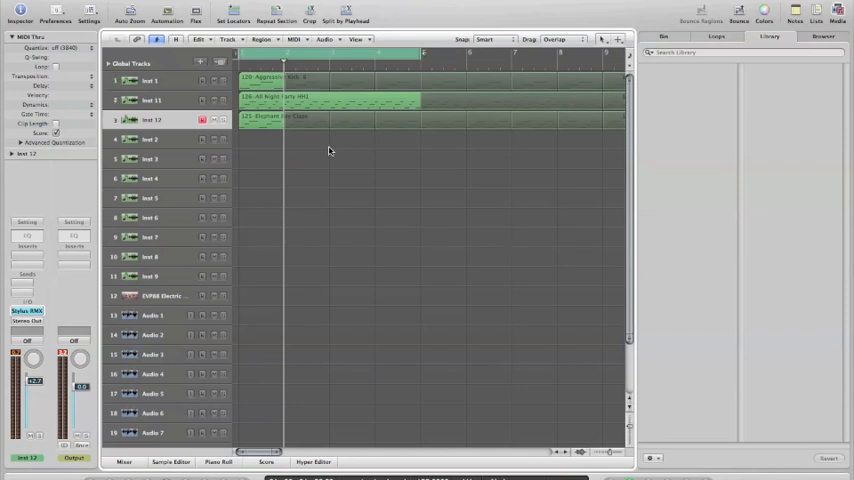
pyautogui.moveTo(160, 139)
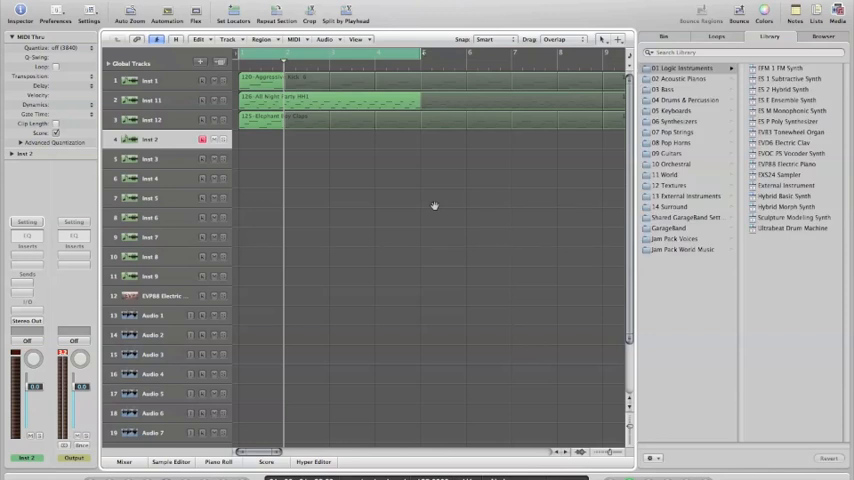
pyautogui.moveTo(300, 159)
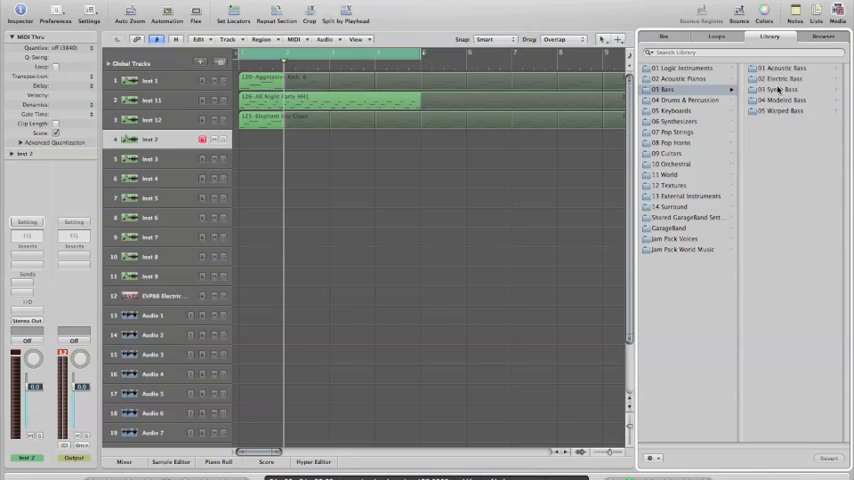
# Open the Library's 03 Synth Bass folder to reach the Chill Out Bass patch.
pyautogui.click(683, 89)
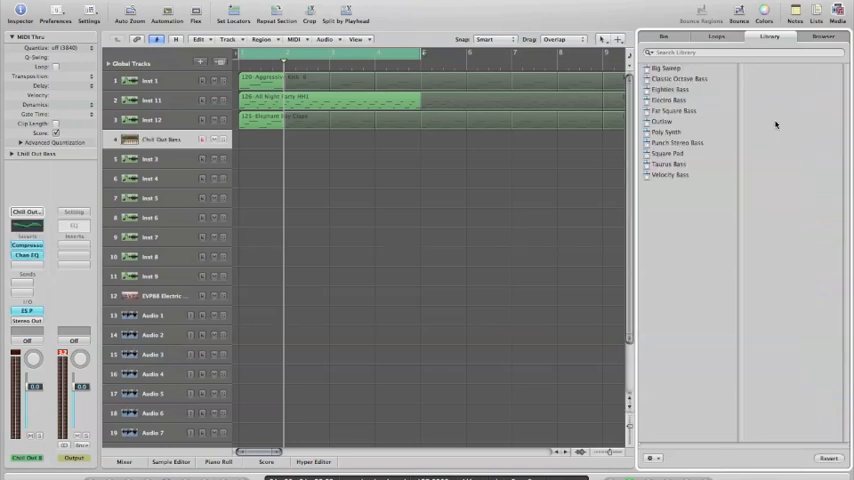
pyautogui.click(673, 89)
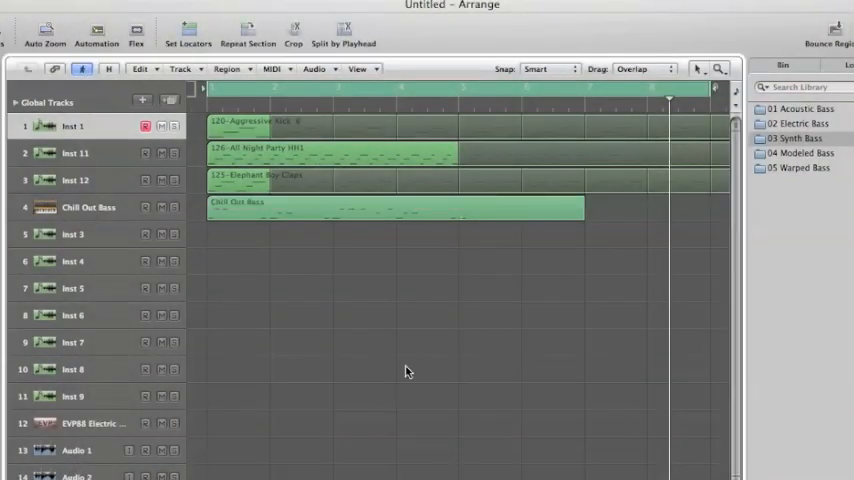
pyautogui.moveTo(308, 322)
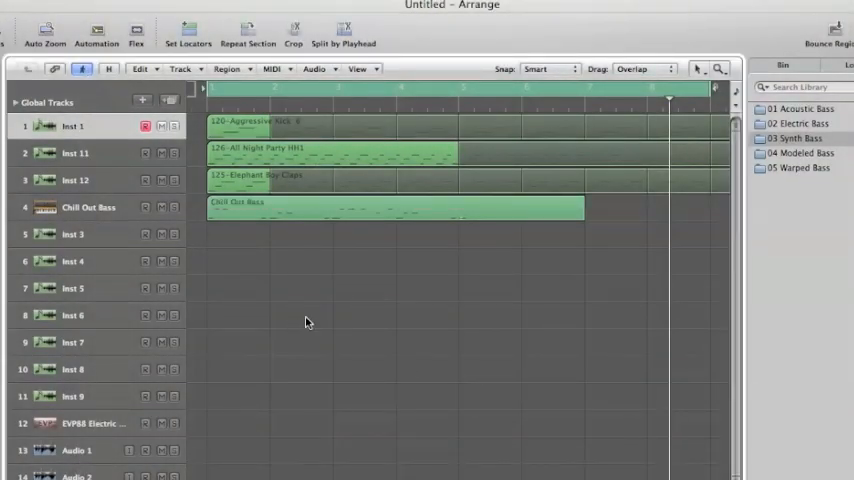